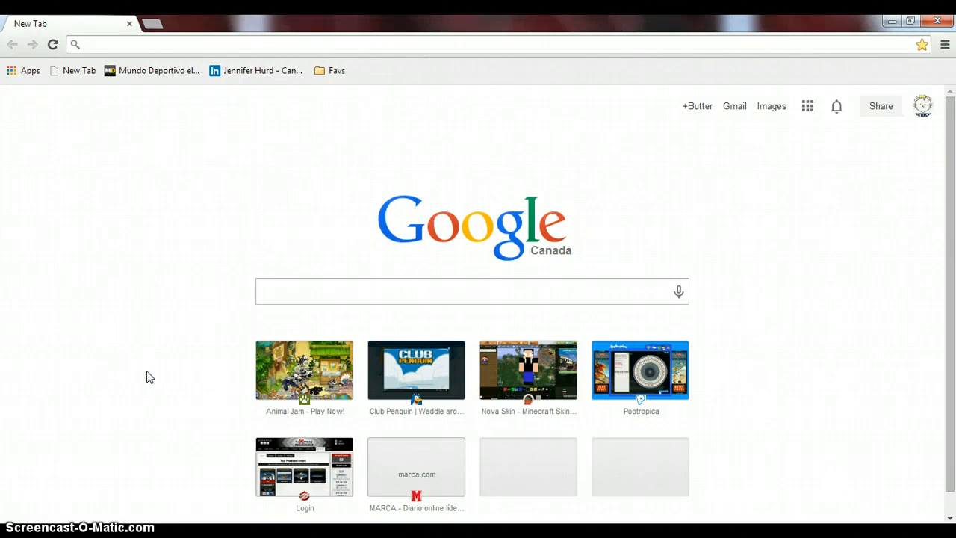
{"action": "mouse_move", "coordinate": [152, 381]}
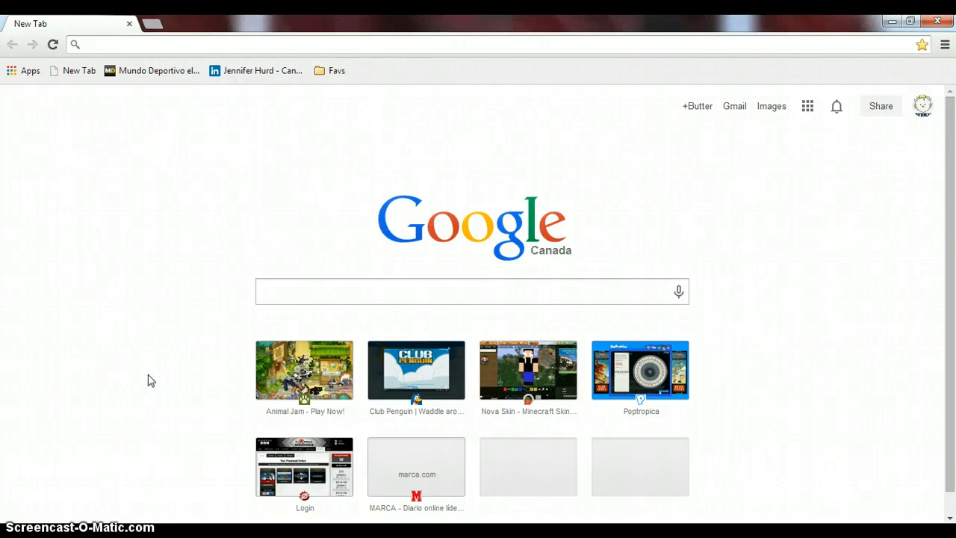
Step: Launch the Nova Skin Minecraft skin editor from its thumbnail
{"action": "scroll", "scroll_direction": "down", "scroll_amount": 3}
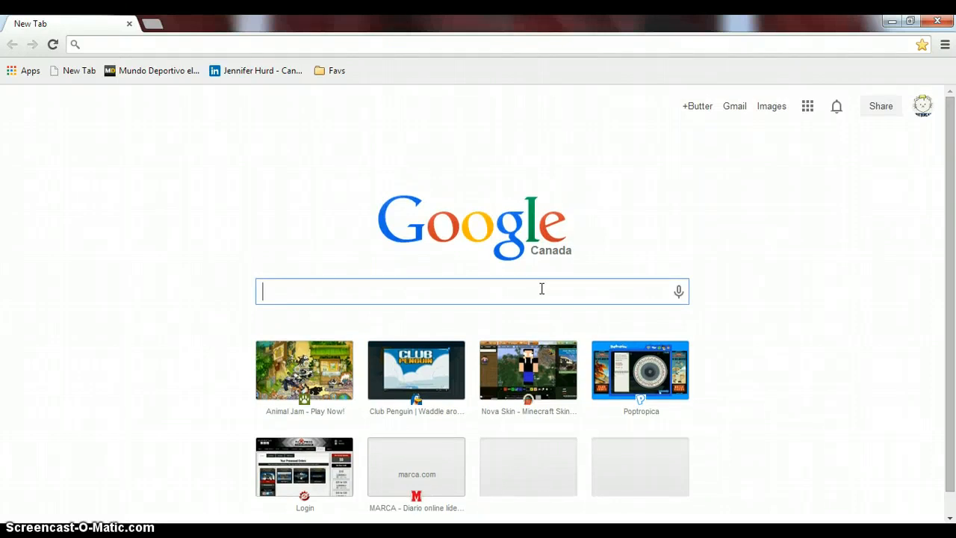
{"action": "mouse_move", "coordinate": [158, 376]}
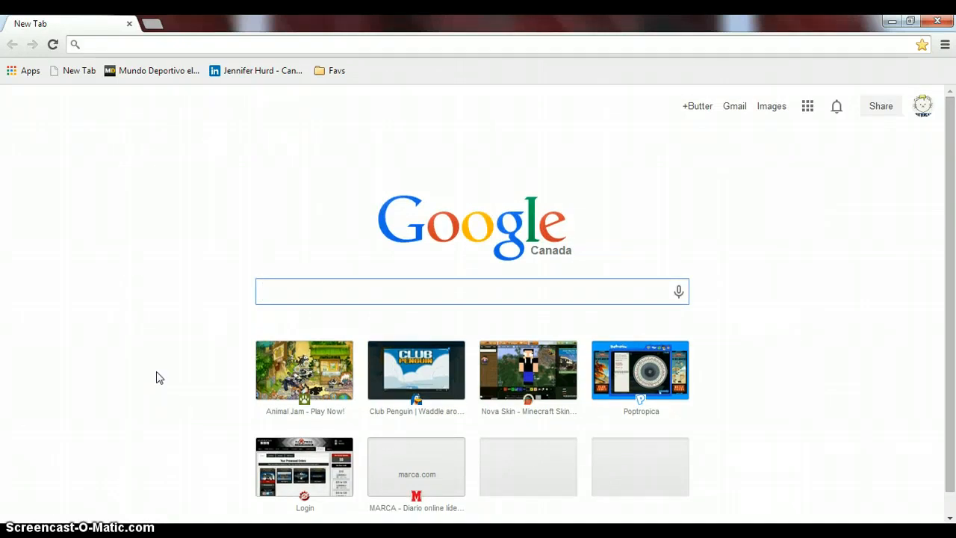
{"action": "left_click", "coordinate": [304, 370]}
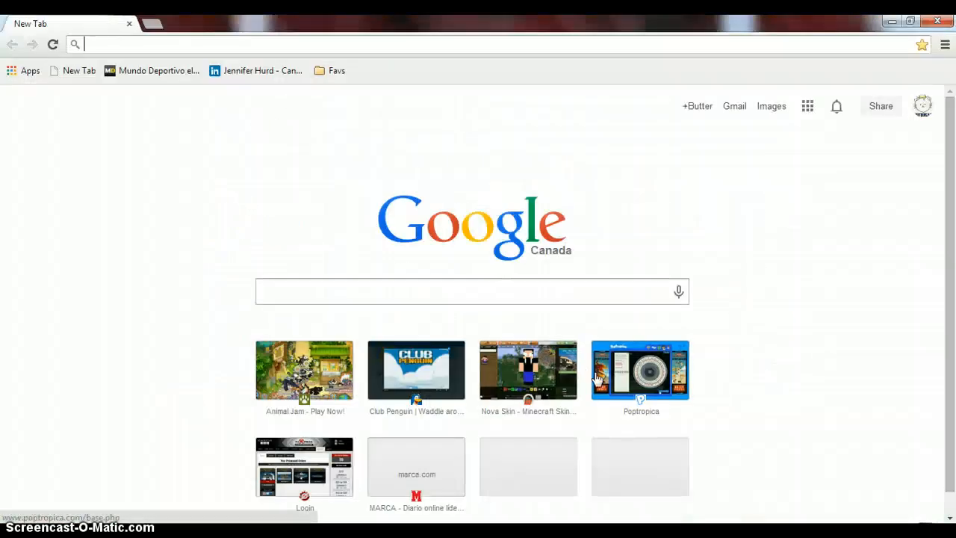
{"action": "mouse_move", "coordinate": [528, 371]}
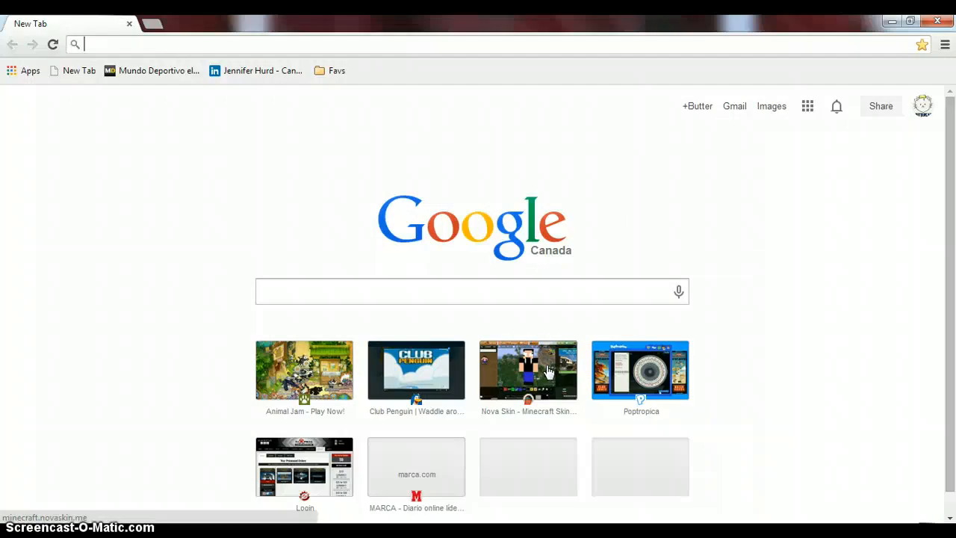
{"action": "left_click", "coordinate": [529, 371]}
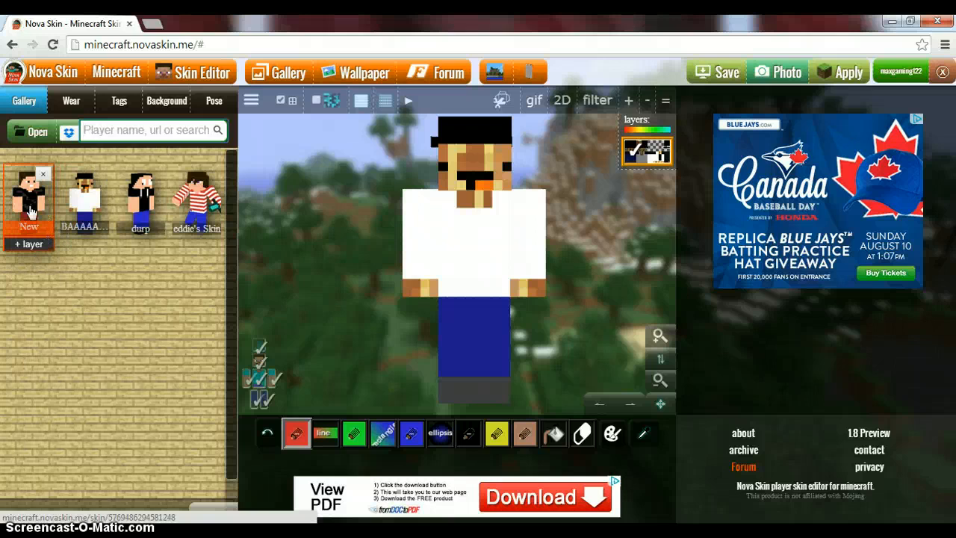
Step: Browse gallery skins, try the palette and ellipse drawing tools, then select the address bar URL
{"action": "left_click", "coordinate": [140, 197]}
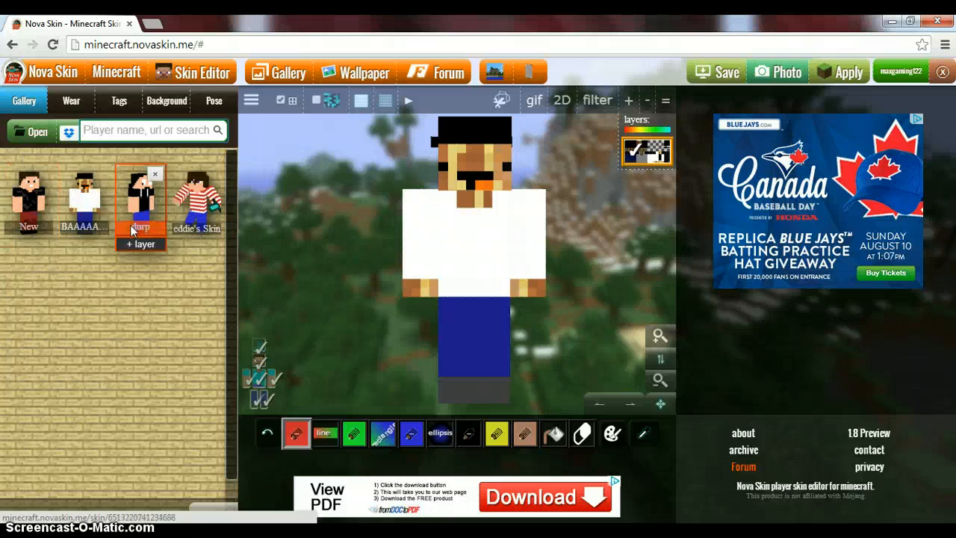
{"action": "left_click", "coordinate": [195, 197]}
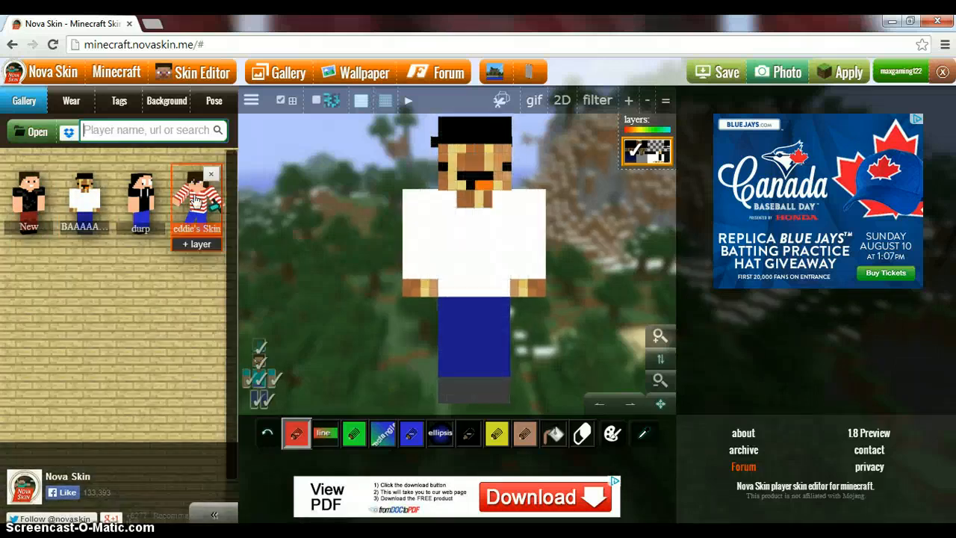
{"action": "left_click", "coordinate": [382, 433]}
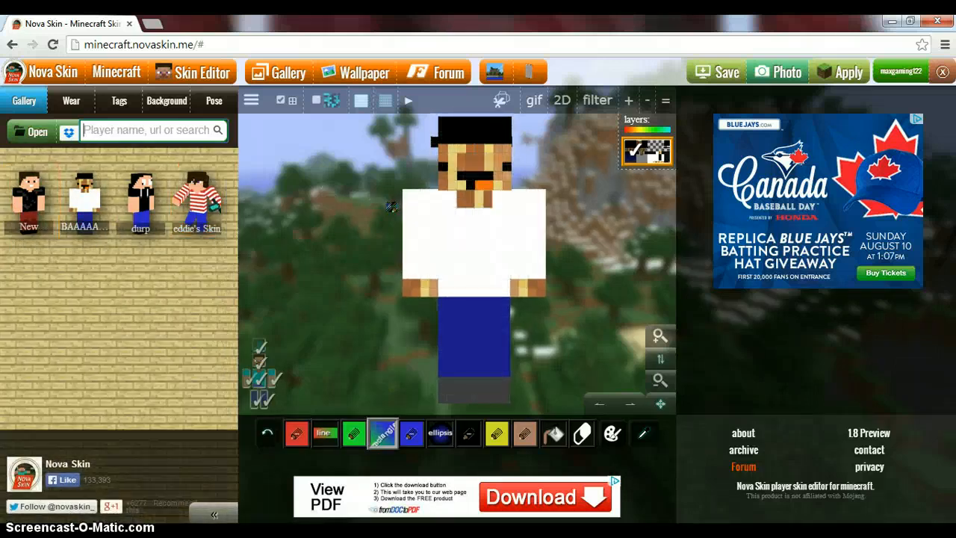
{"action": "left_click", "coordinate": [439, 433]}
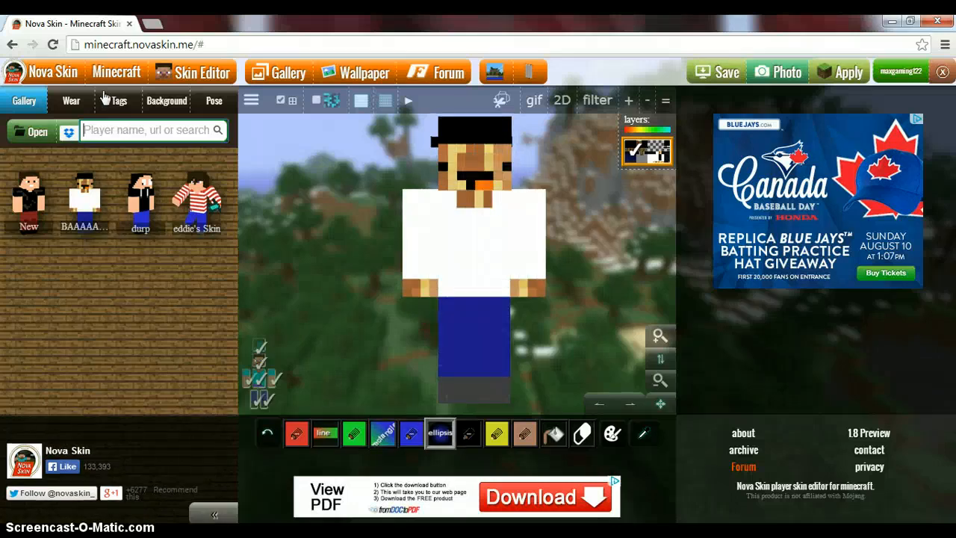
{"action": "left_click", "coordinate": [142, 43]}
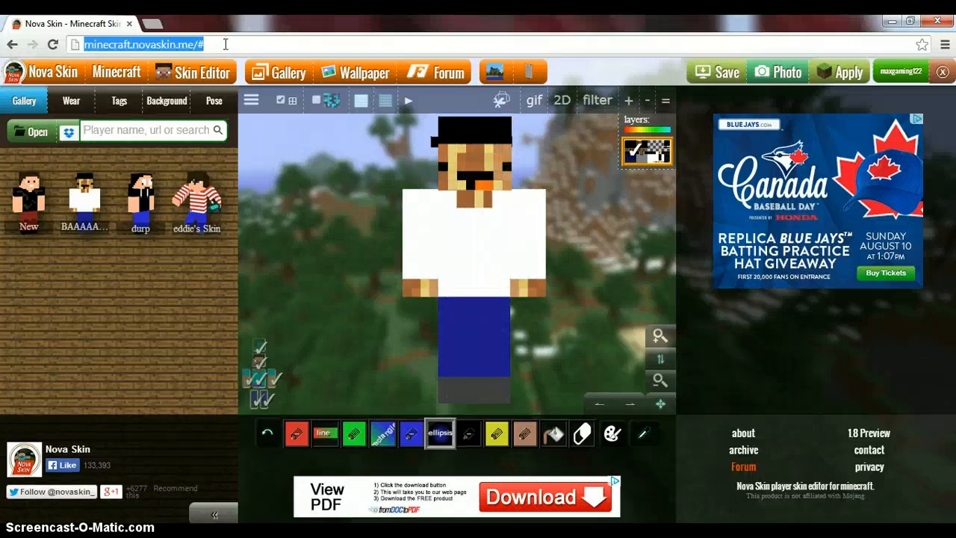
Step: Go to youtube.com/?gl=CA and head toward My Channel from the sidebar
{"action": "type", "text": "youtube.com/?gl=CA"}
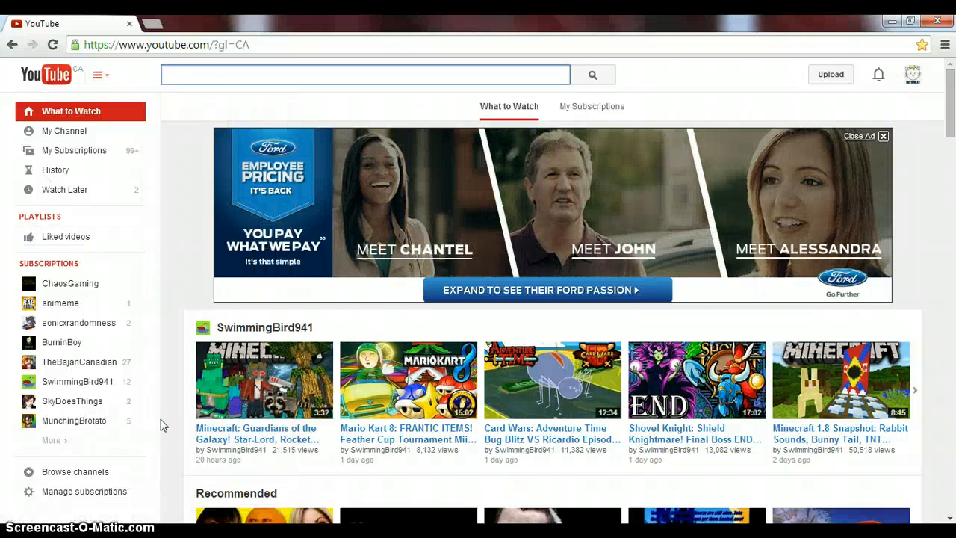
{"action": "mouse_move", "coordinate": [912, 74]}
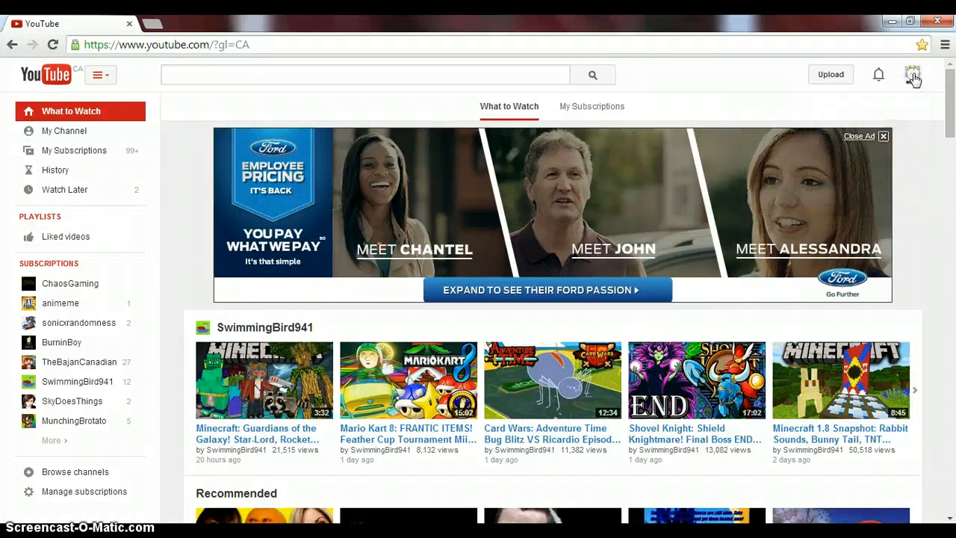
{"action": "left_click", "coordinate": [64, 132]}
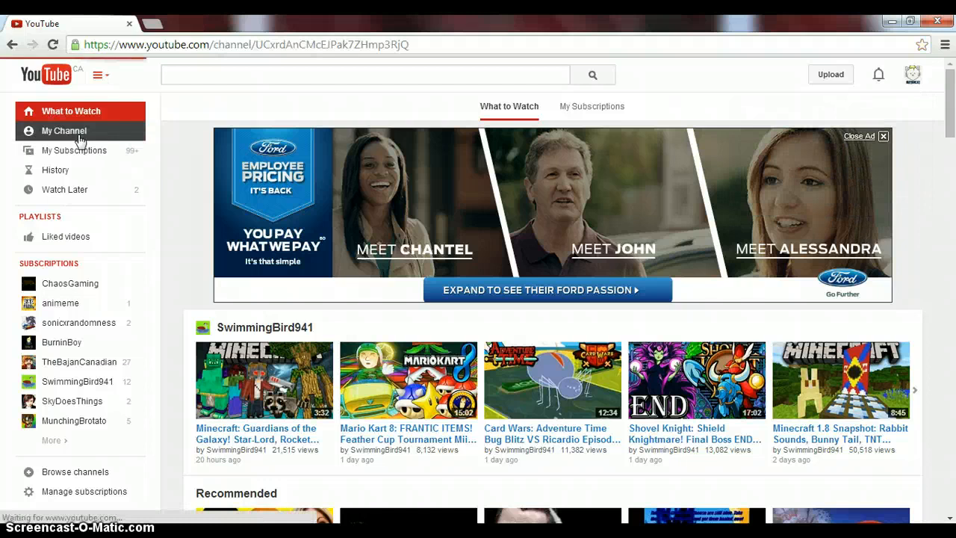
Step: Load the Butter Cat channel page and scroll through its liked videos, uploads and subscriptions
{"action": "left_click", "coordinate": [63, 132]}
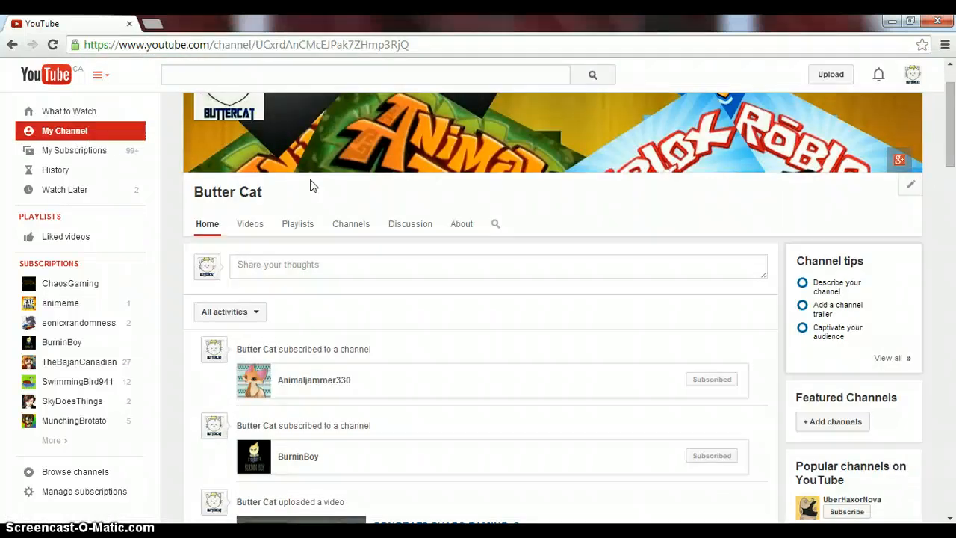
{"action": "scroll", "scroll_direction": "up", "scroll_amount": 3}
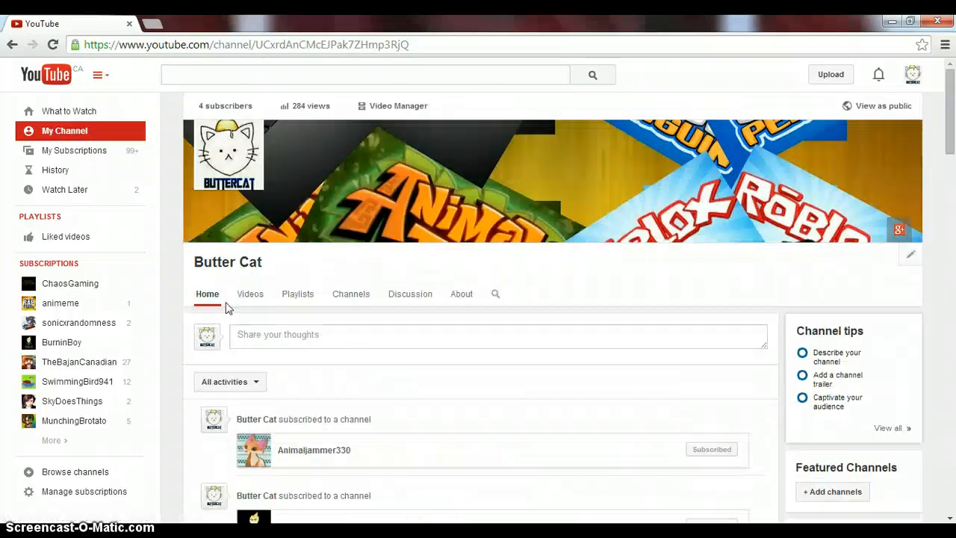
{"action": "mouse_move", "coordinate": [350, 293]}
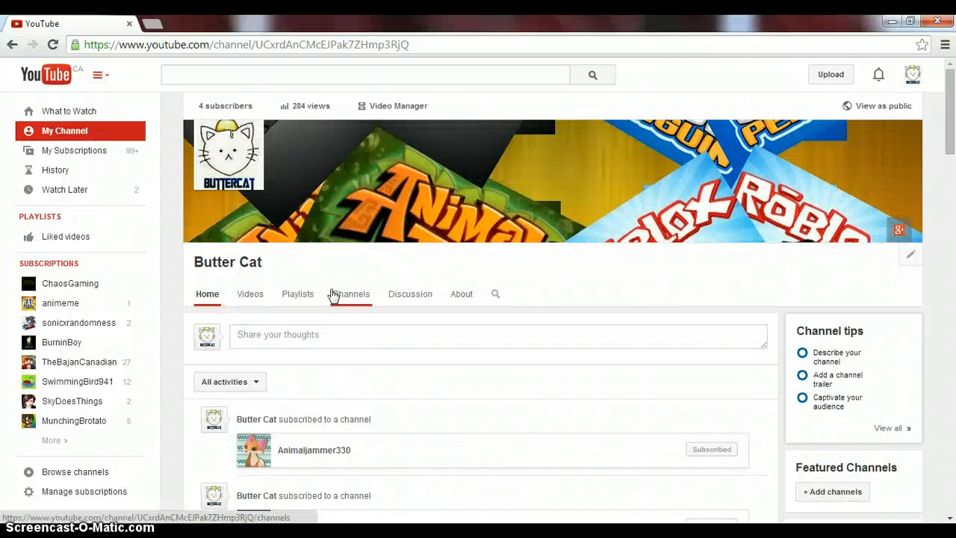
{"action": "scroll", "scroll_direction": "down", "scroll_amount": 3}
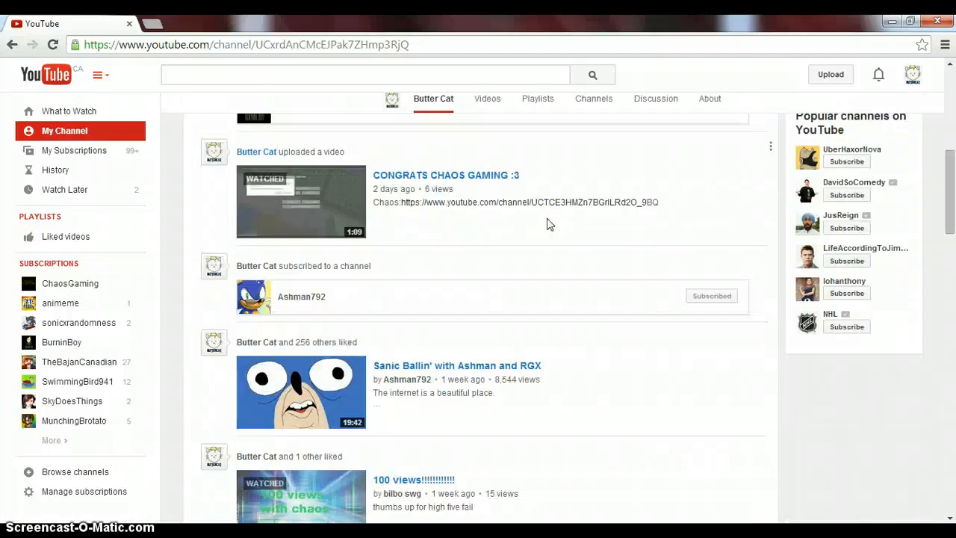
{"action": "scroll", "scroll_direction": "down", "scroll_amount": 3}
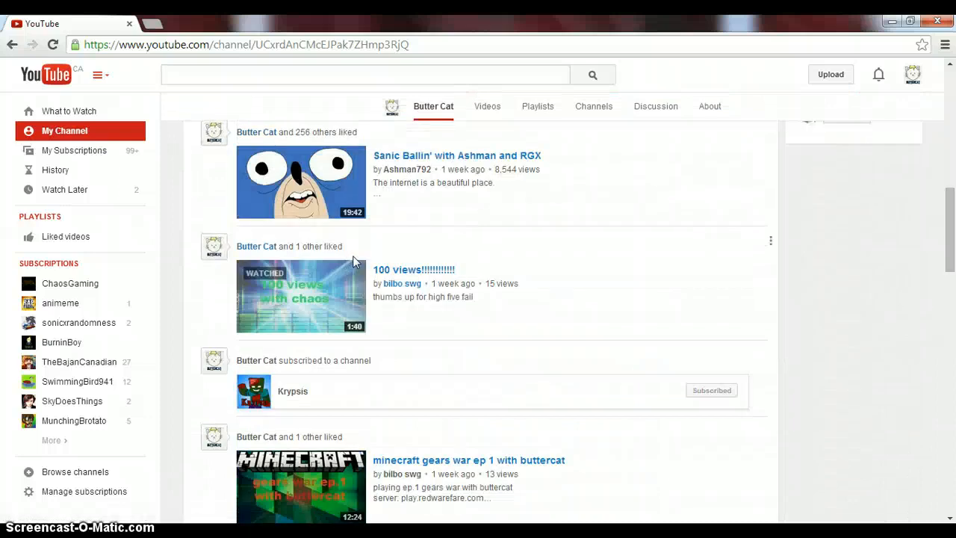
{"action": "scroll", "scroll_direction": "down", "scroll_amount": 3}
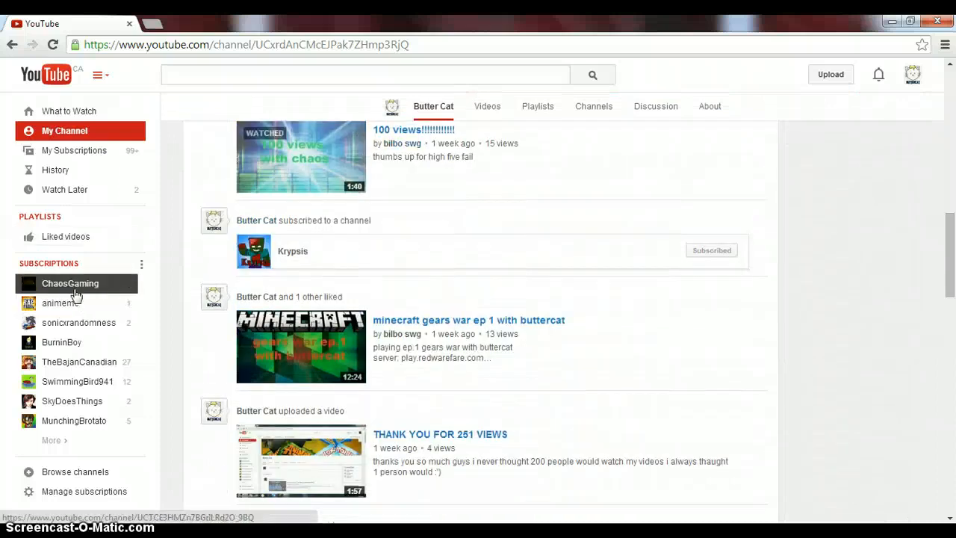
Step: Open ChaosGaming from Subscriptions and scroll through its Minecraft video uploads
{"action": "left_click", "coordinate": [69, 284]}
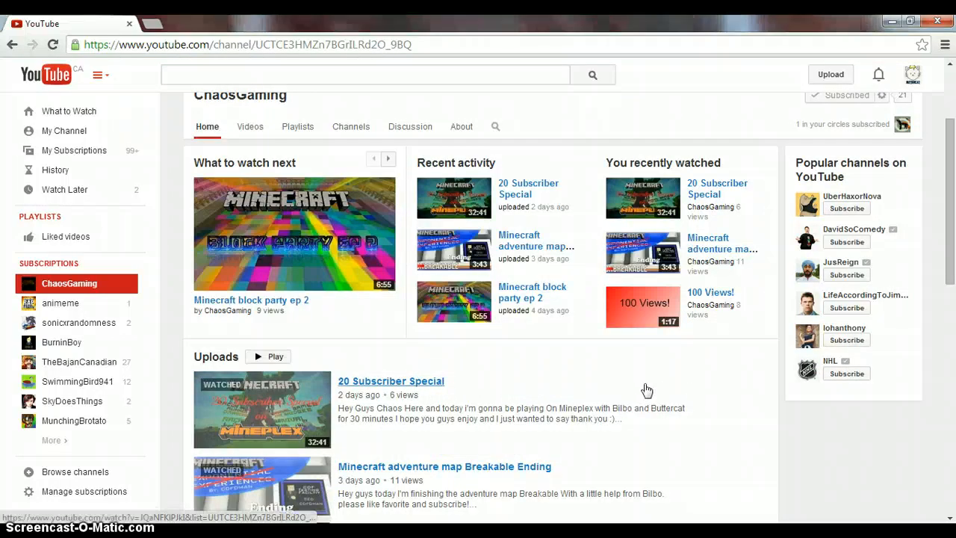
{"action": "scroll", "scroll_direction": "down", "scroll_amount": 3}
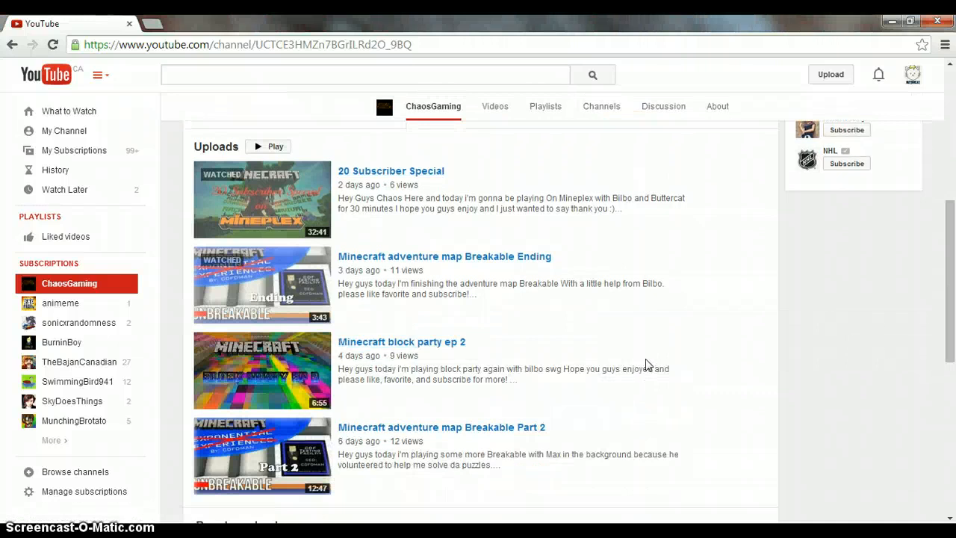
{"action": "scroll", "scroll_direction": "down", "scroll_amount": 3}
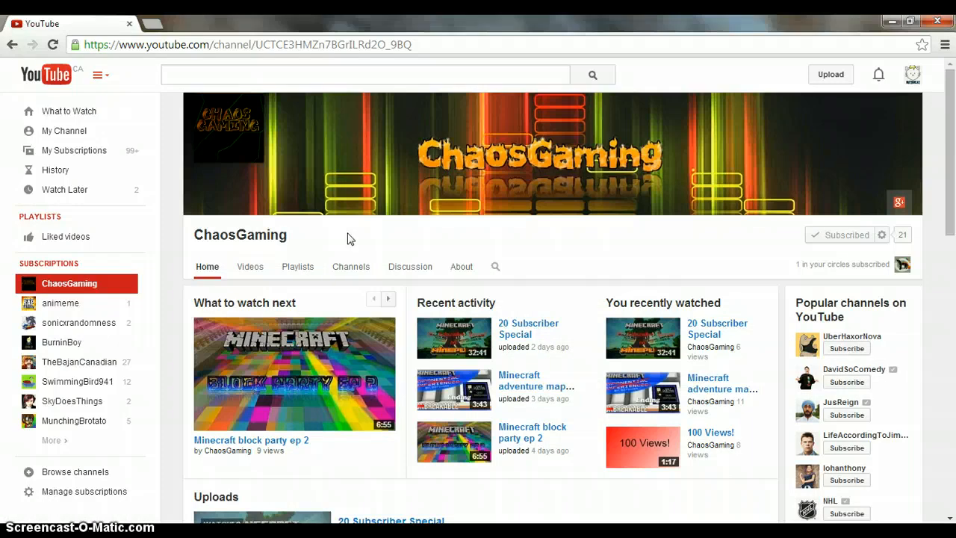
{"action": "mouse_move", "coordinate": [286, 245]}
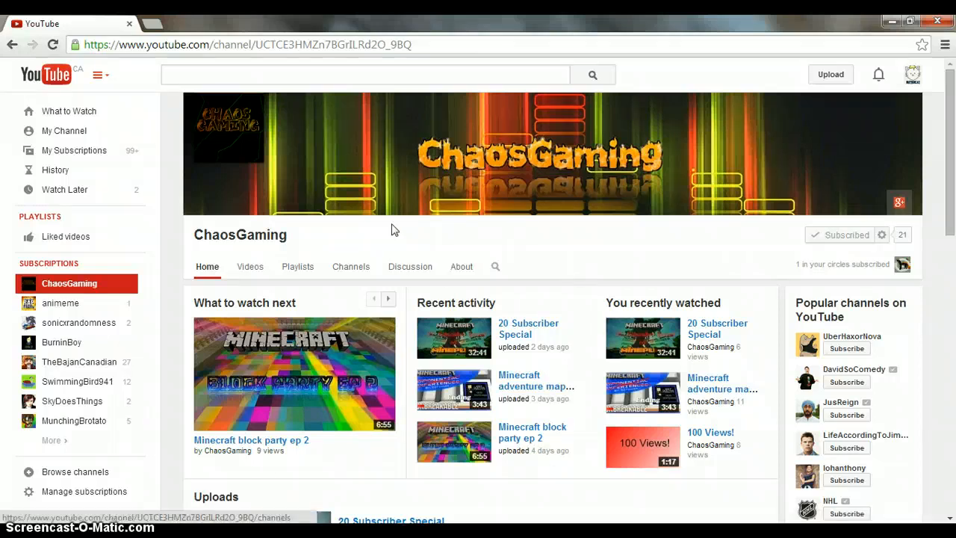
{"action": "mouse_move", "coordinate": [777, 239]}
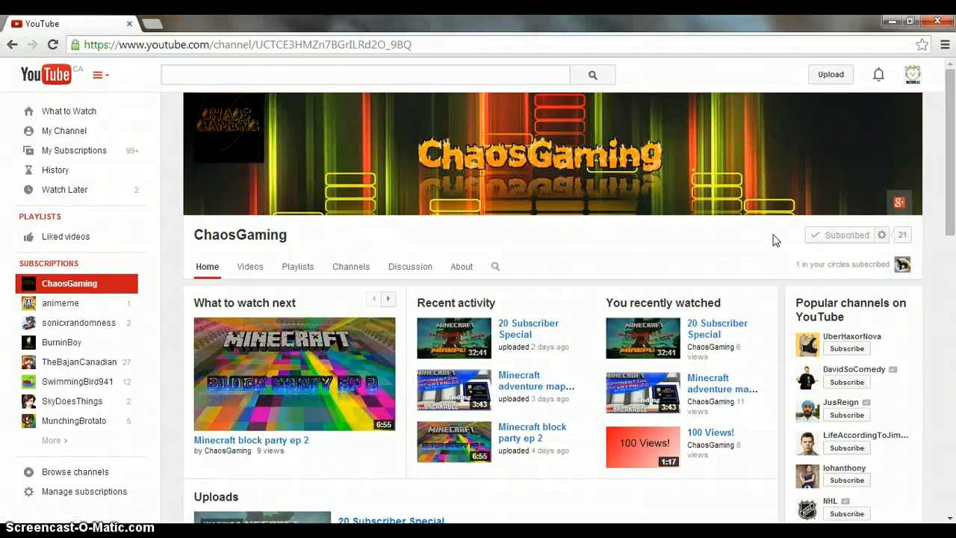
{"action": "mouse_move", "coordinate": [647, 209]}
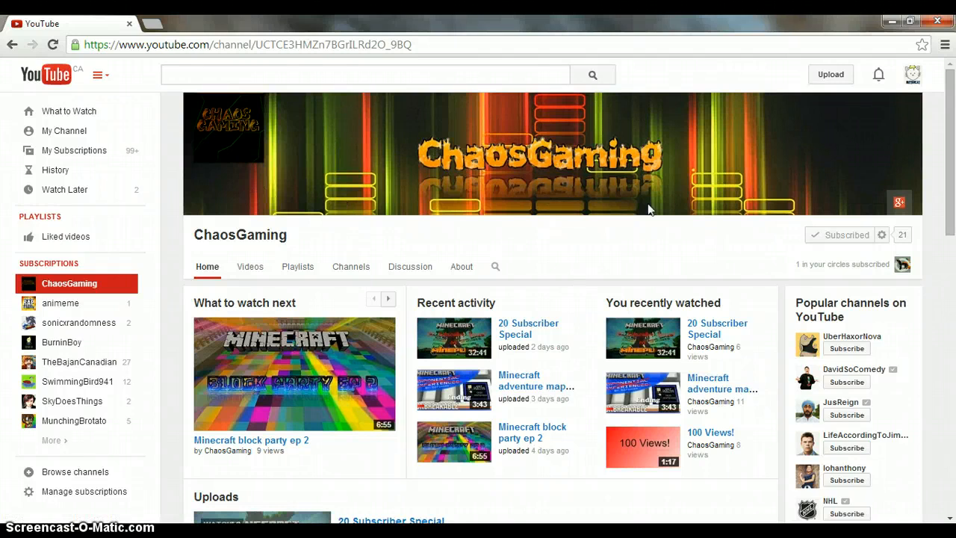
{"action": "mouse_move", "coordinate": [564, 236]}
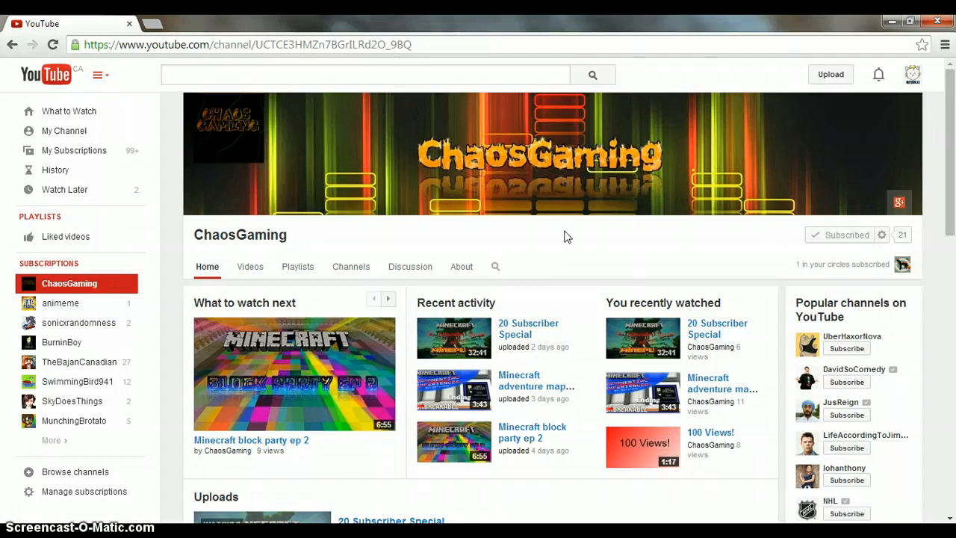